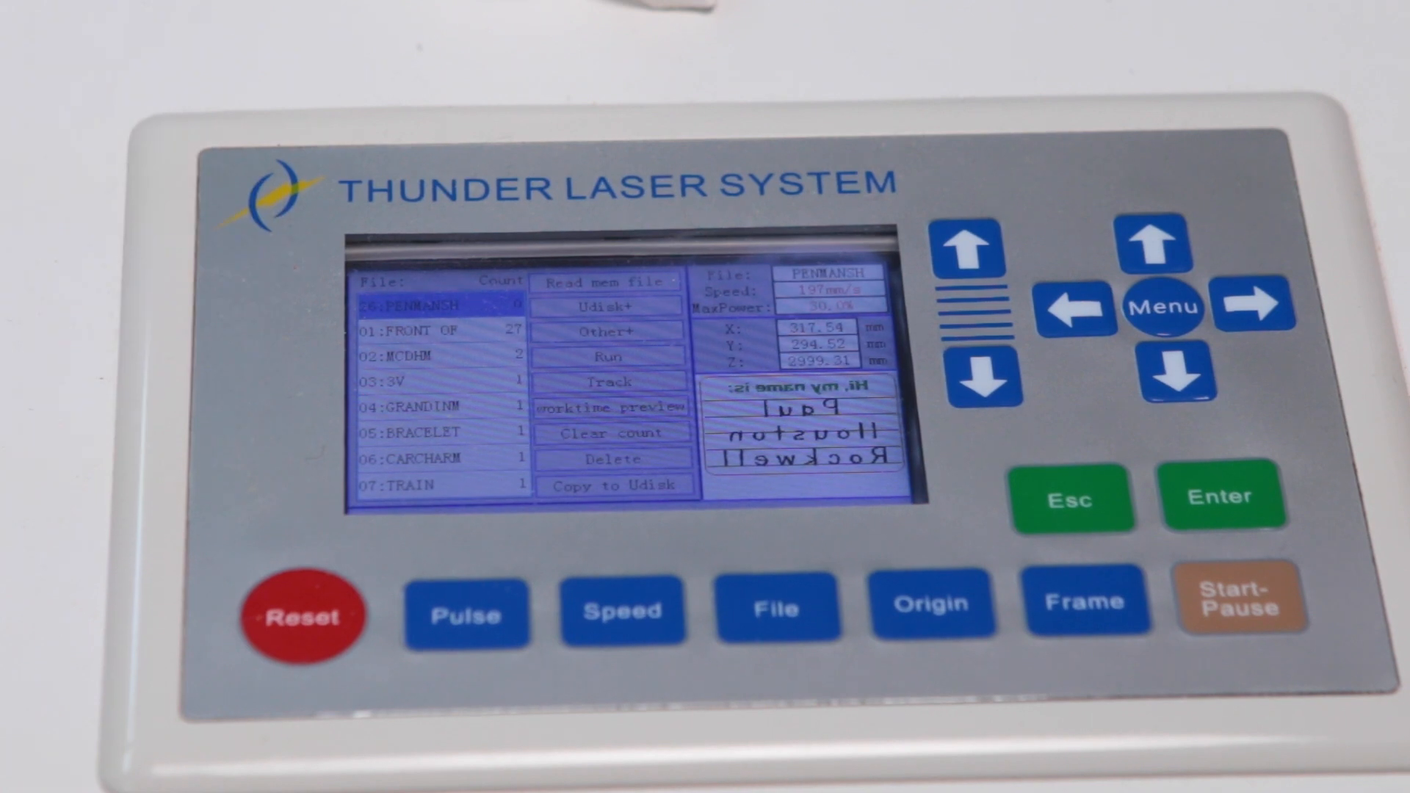
- Load the highlighted 00:PENMANSH file as the current job, showing its mirrored preview and layer settings
left_click(1223, 496)
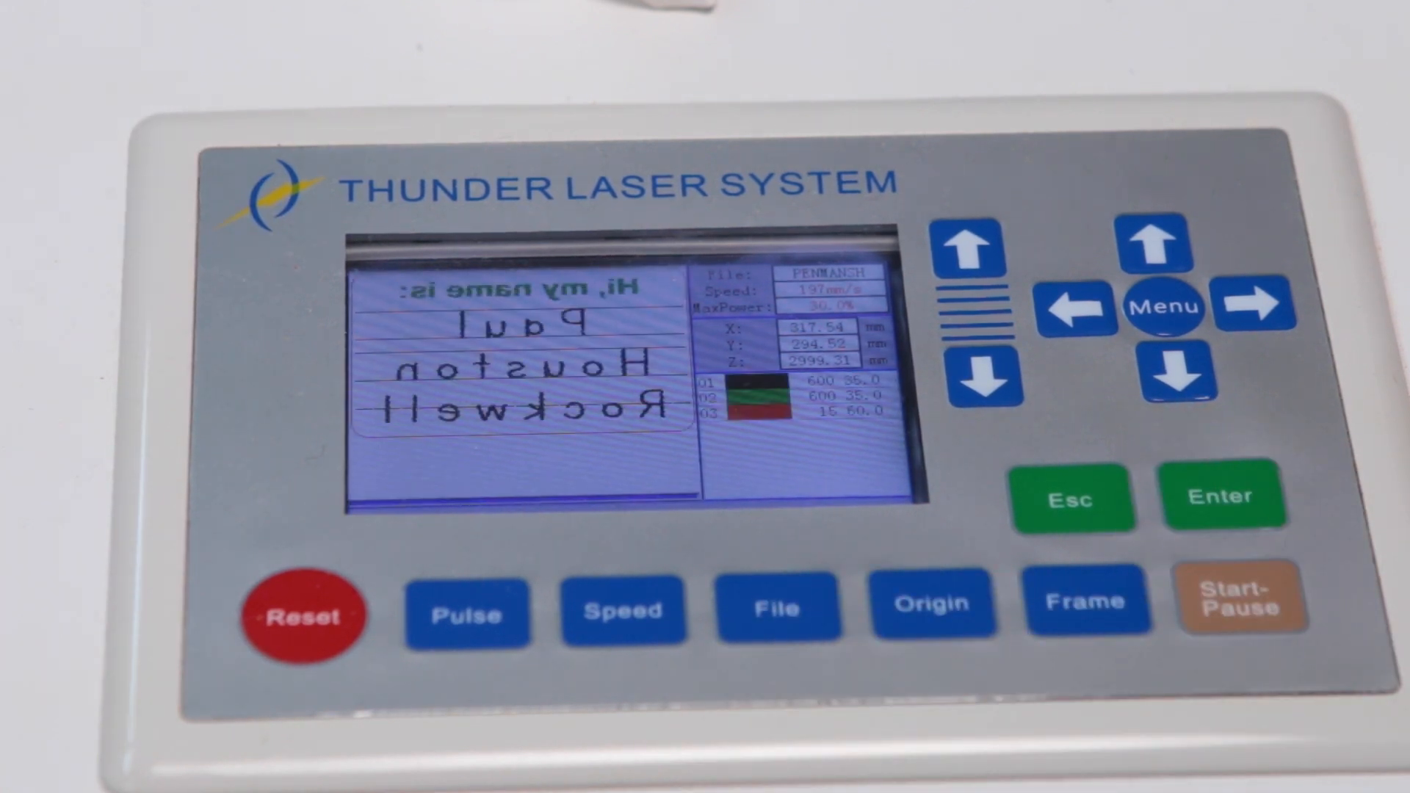